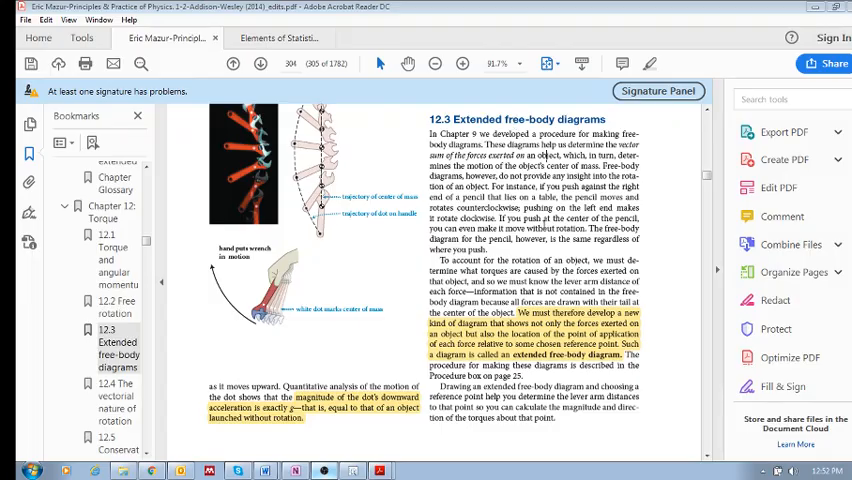
mouse_move(542, 186)
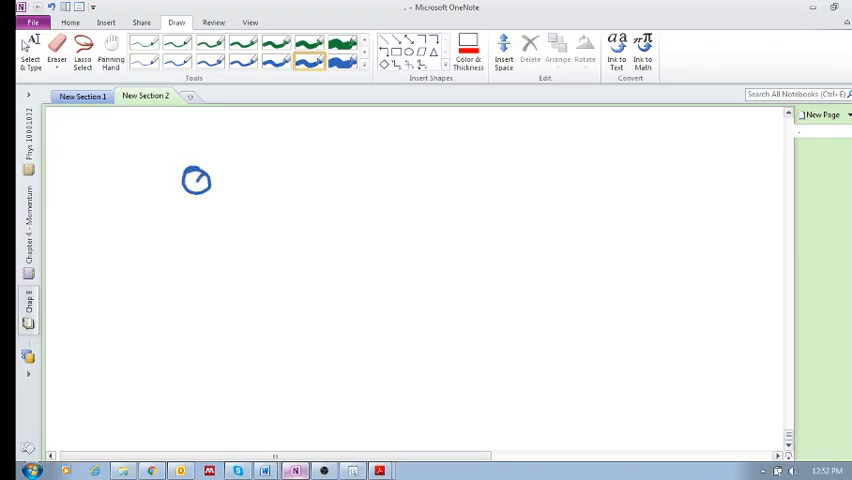
Step: Draw up, down and rightward force arrows labelled F on the particle and outline a long bar below
drag(185, 165, 210, 195)
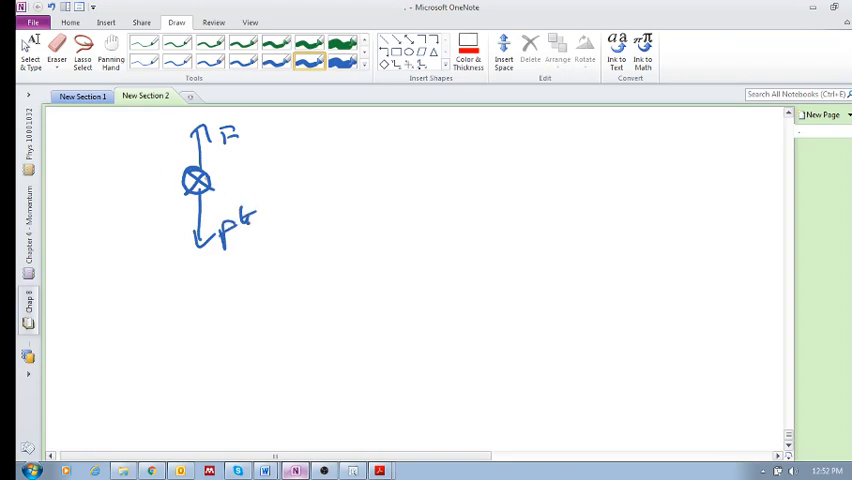
drag(210, 180, 290, 183)
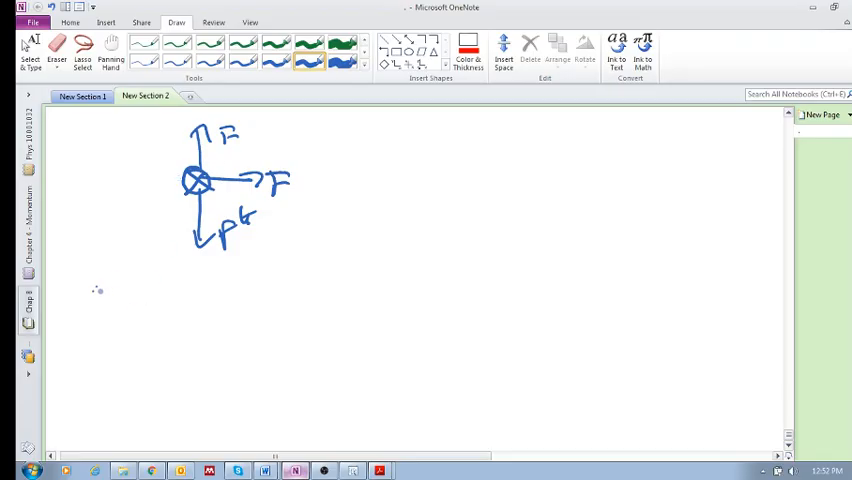
drag(95, 295, 290, 285)
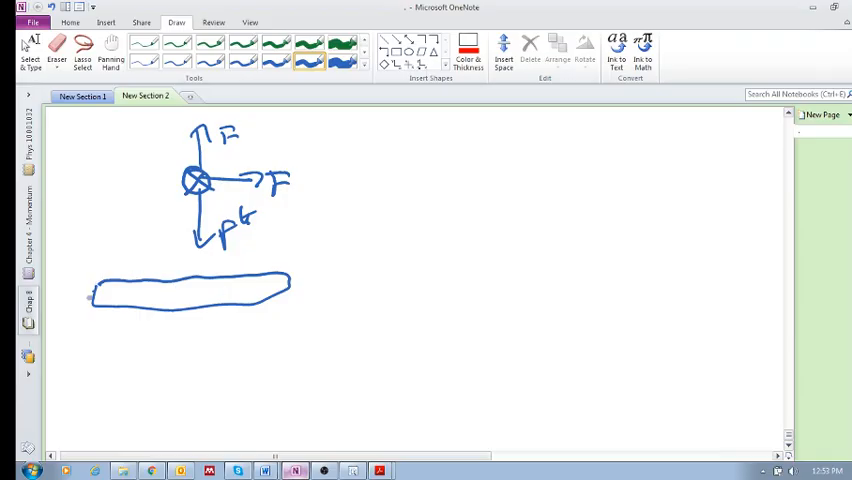
Step: Add force arrows and an 'extended object' label to the bar, a left arrow to the particle, and write 'Free body diag'
drag(140, 322, 148, 330)
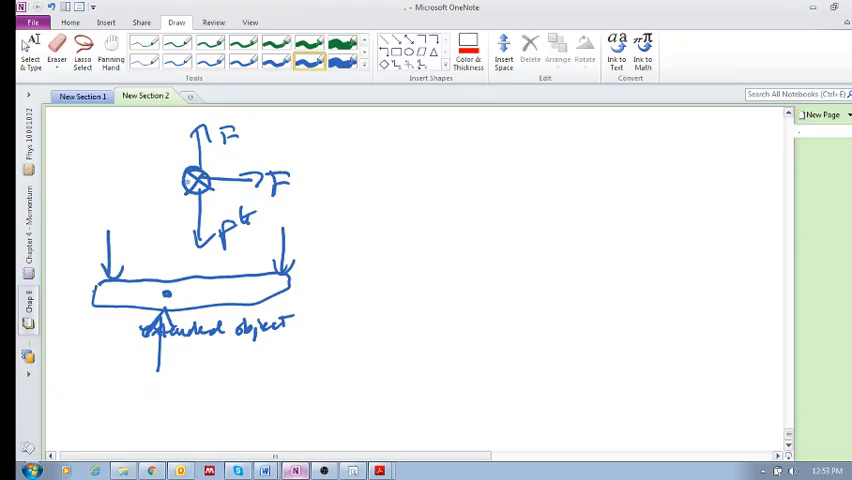
drag(150, 192, 195, 180)
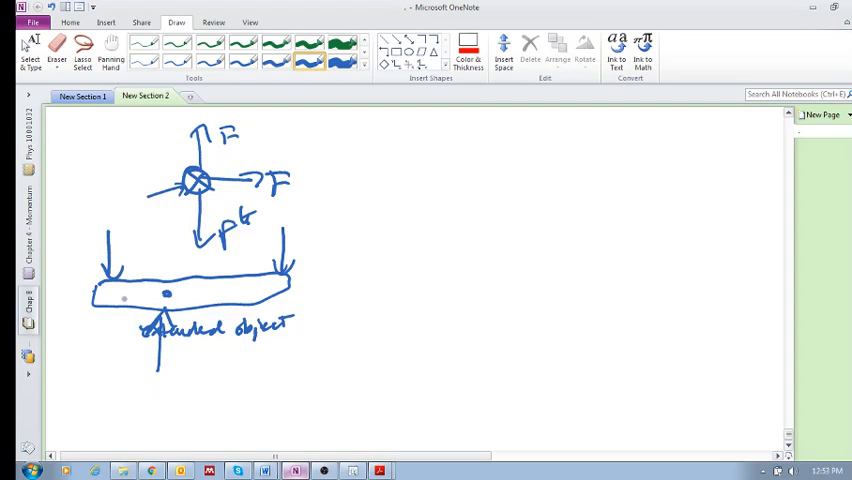
drag(350, 150, 370, 165)
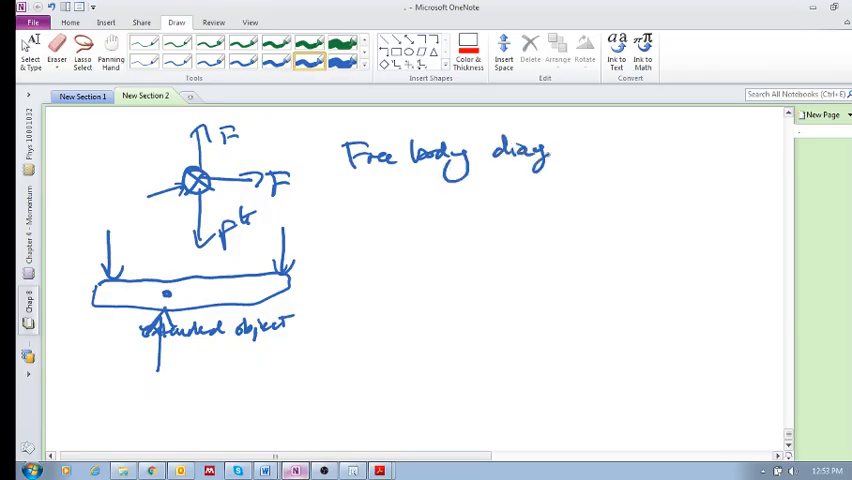
Step: Write 'extended obj.' after the 'Free body diag' heading
drag(575, 150, 625, 150)
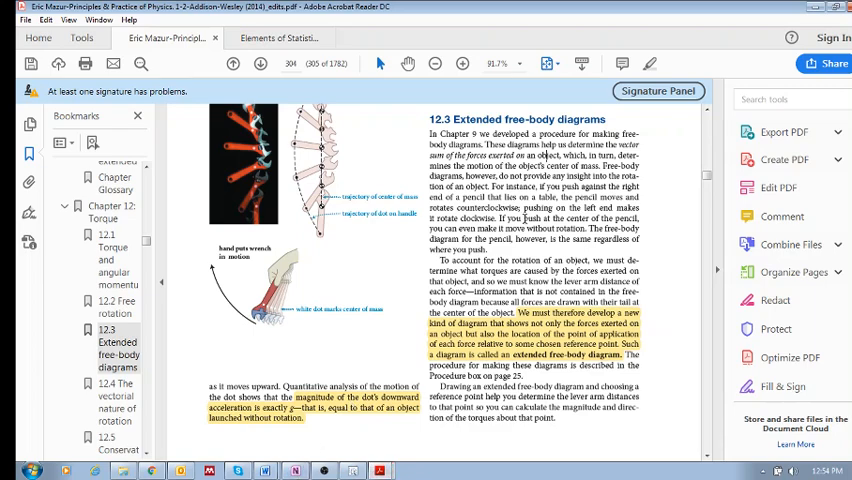
mouse_move(297, 452)
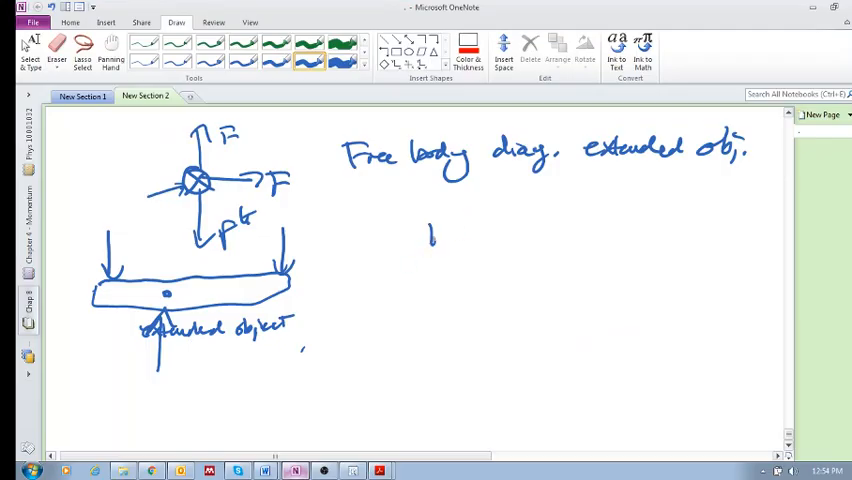
Step: Sketch a pencil with a push arrow at its tip, centre-of-mass marks, rotated positions and a 'transl.' label
drag(430, 218, 600, 240)
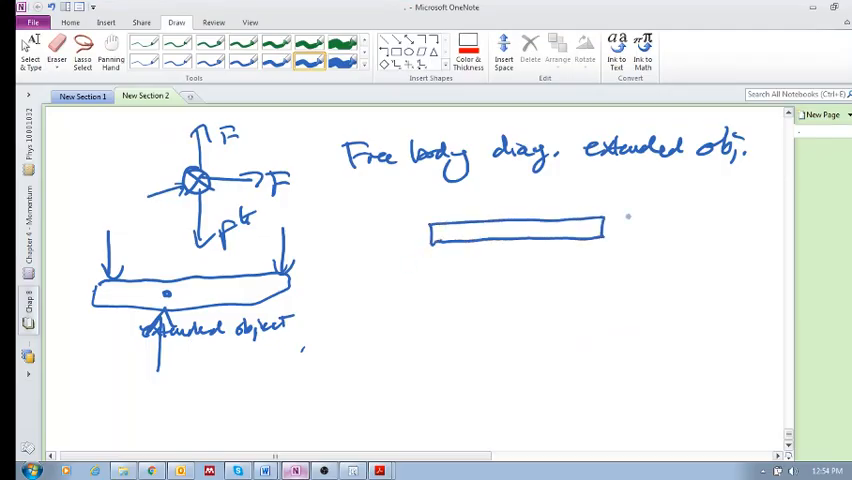
drag(600, 225, 640, 225)
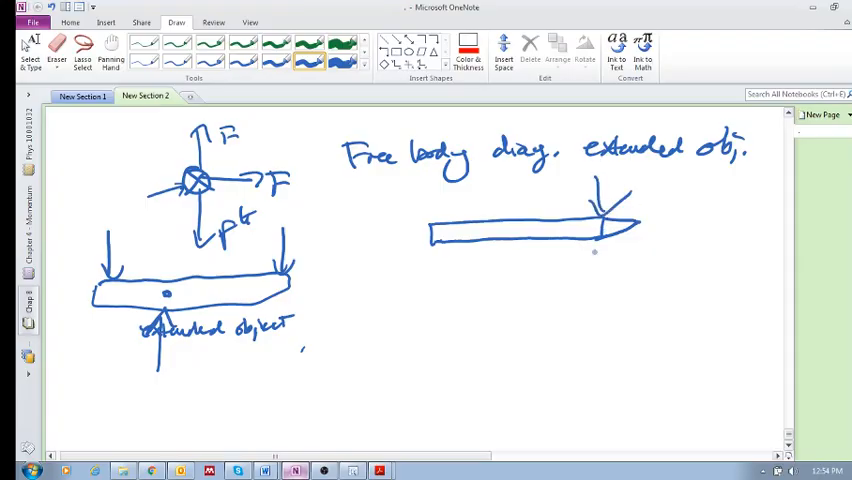
drag(485, 270, 555, 340)
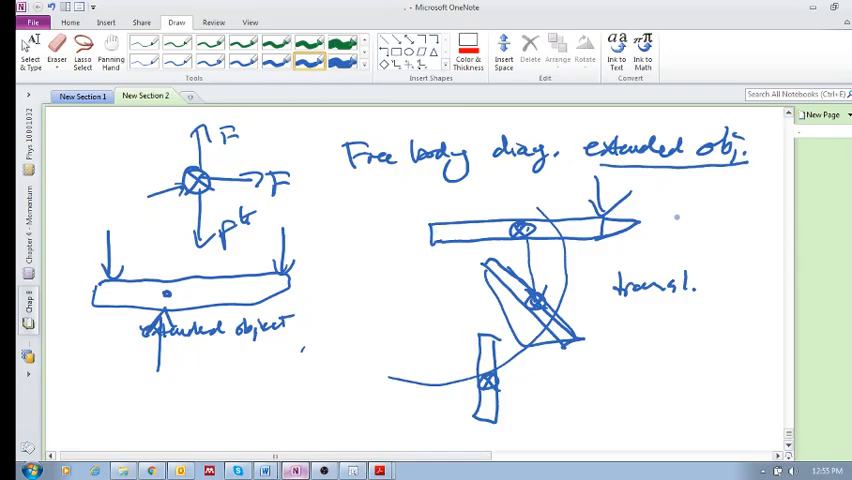
Step: Label the sketch 'rotat.', then scroll the Acrobat textbook to page 305 with Exercise 12.3 'Holding a ball'
text(rotat.)
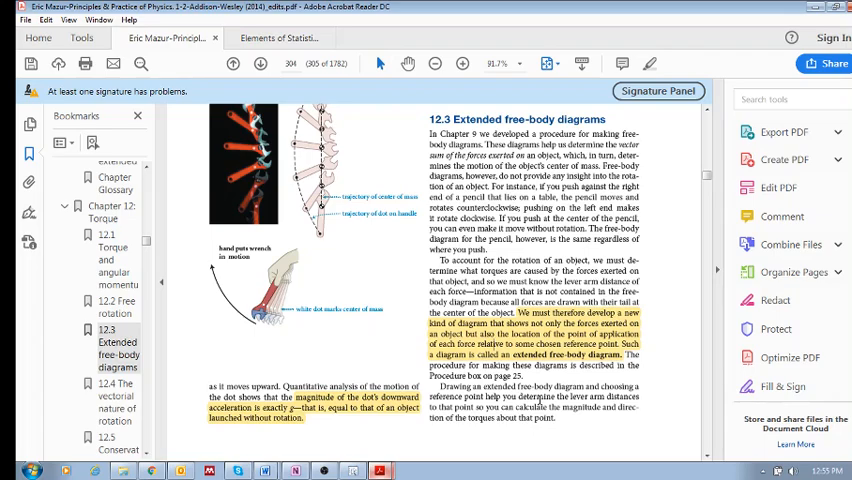
scroll(down, 3)
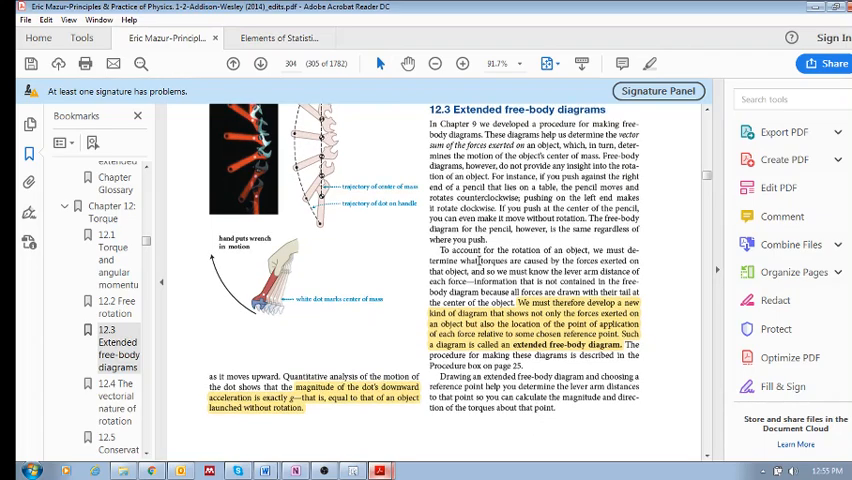
scroll(down, 3)
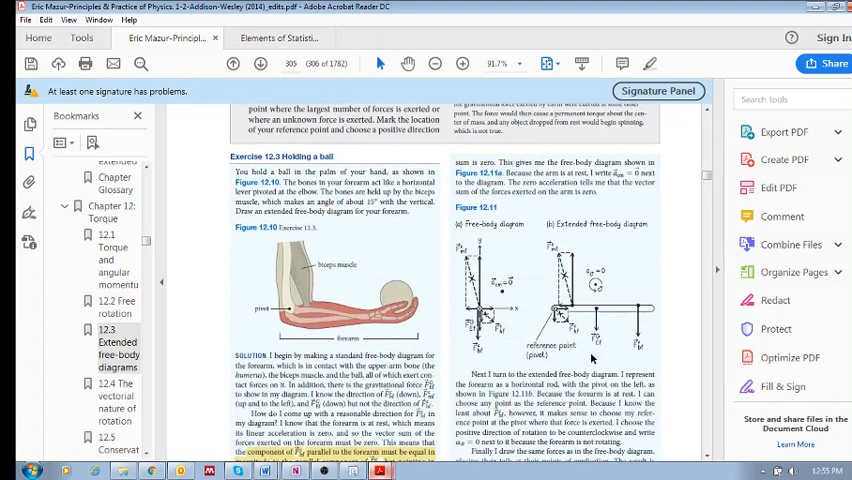